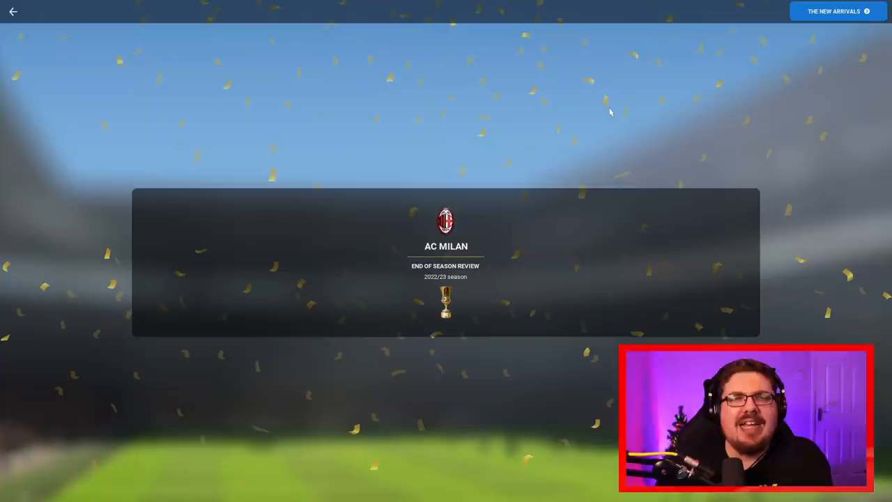
left_click(836, 11)
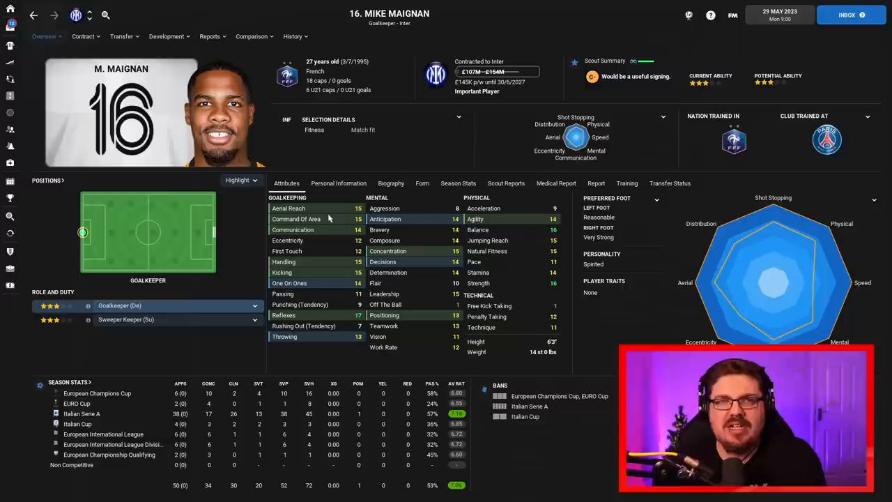
Review Maignan's career history with the £54M Inter move, then show Milan's 2022/23 schedule.
left_click(293, 36)
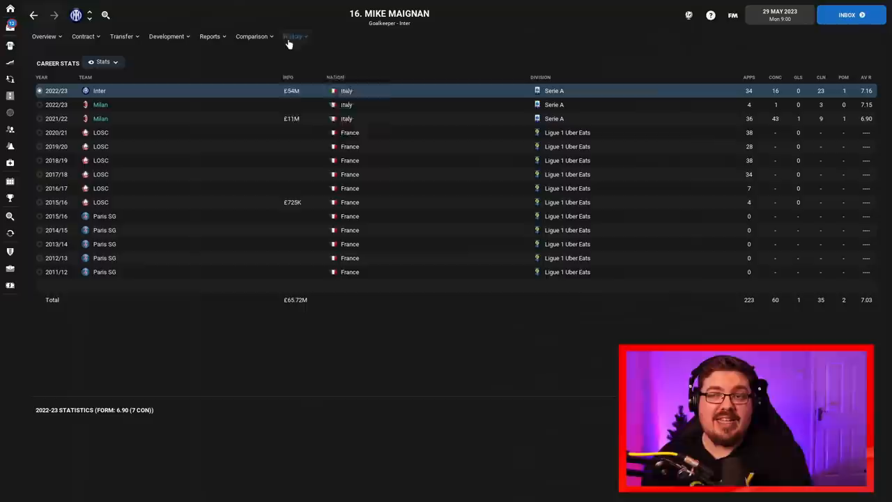
left_click(292, 36)
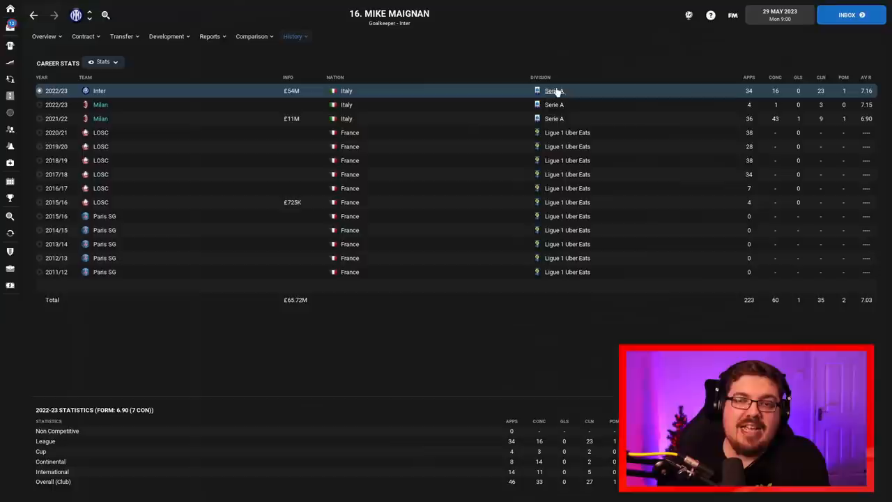
left_click(554, 90)
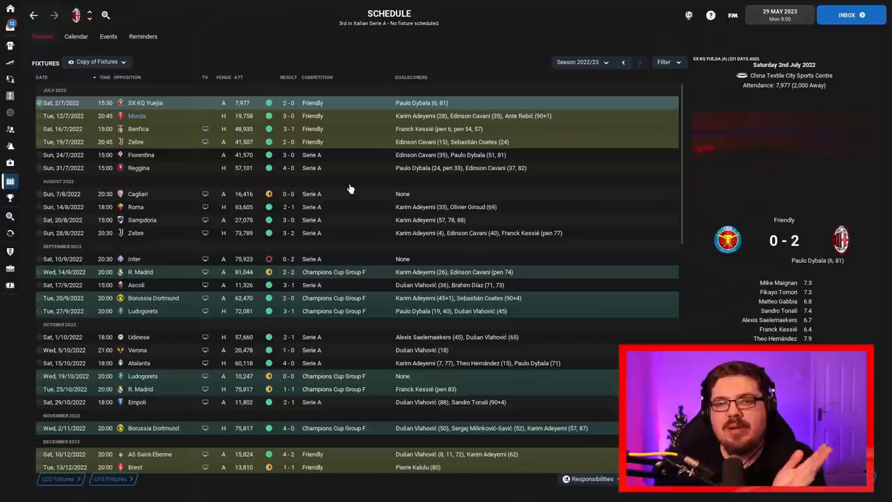
scroll("down", 3)
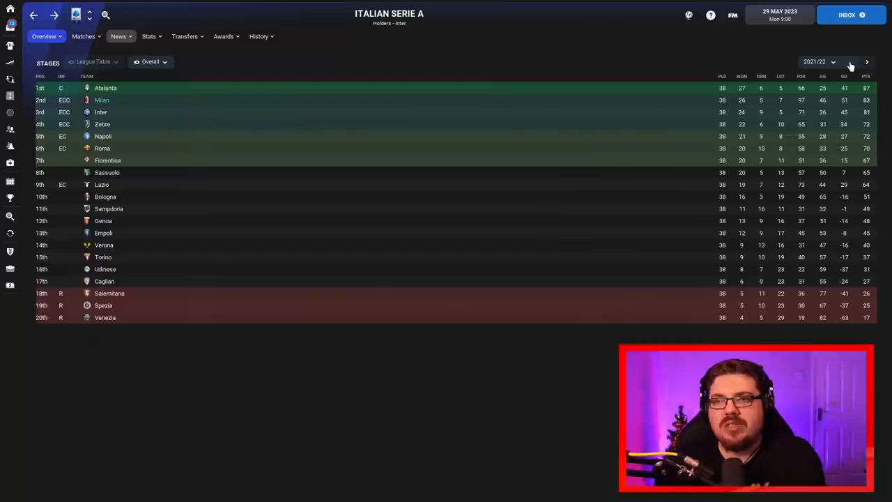
mouse_move(822, 101)
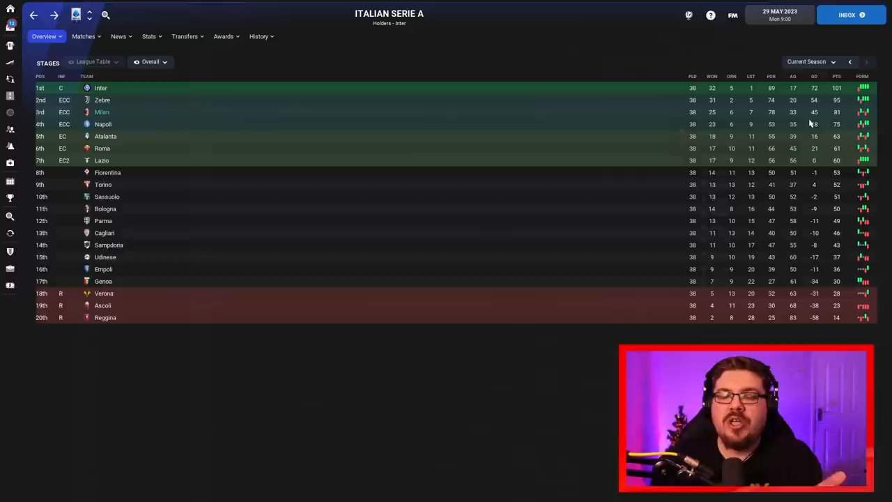
mouse_move(772, 111)
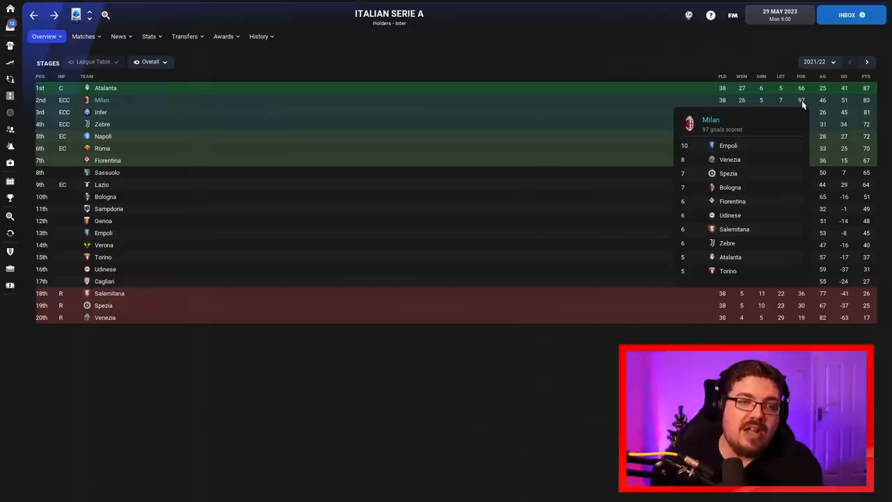
Switch the Serie A table to the current 2022/23 season with Inter first and Milan third.
left_click(867, 62)
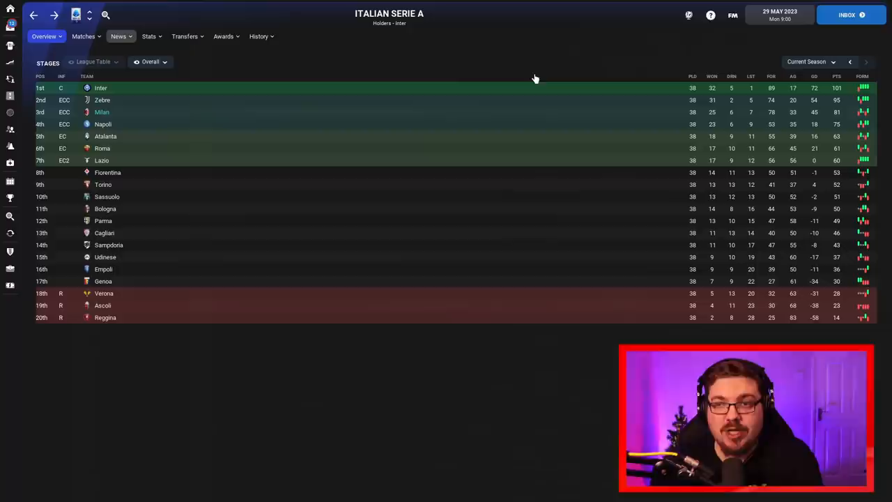
mouse_move(793, 77)
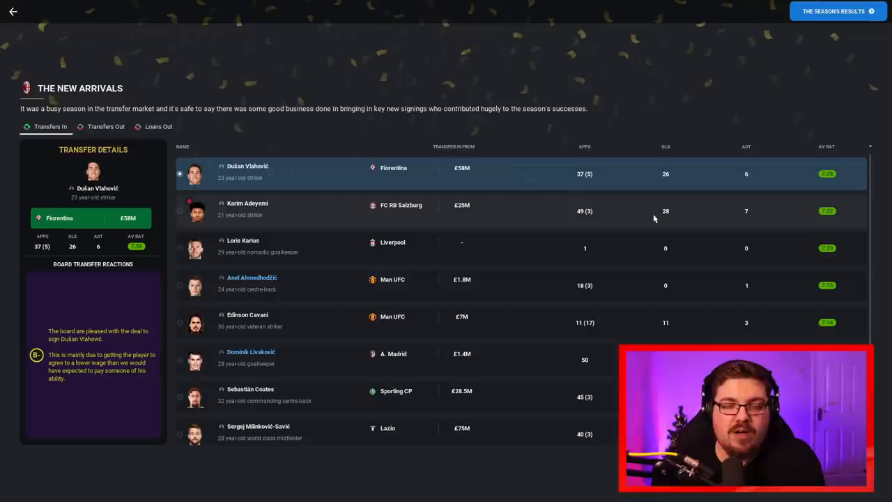
Scroll the Transfers In list from Vlahović (£58M) down to Busquets (£12.5M).
scroll("down", 3)
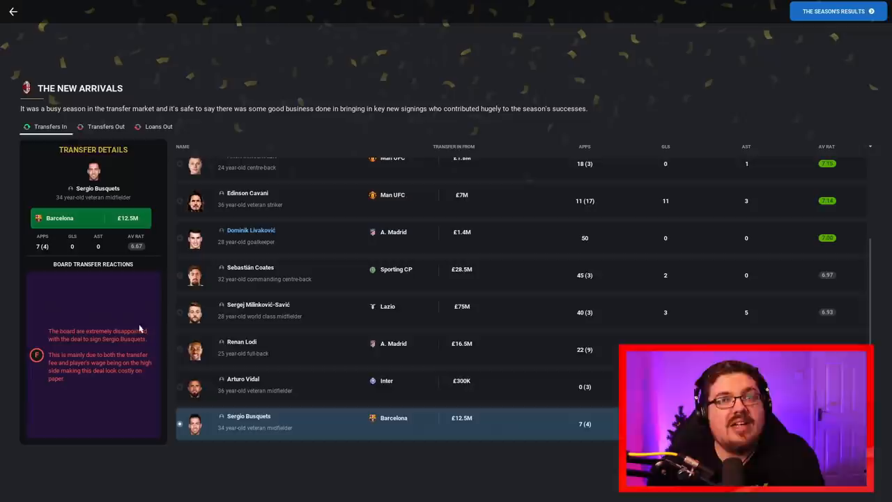
Check Loris Karius's transfer details, then continue to the Moments to Remember page.
left_click(314, 348)
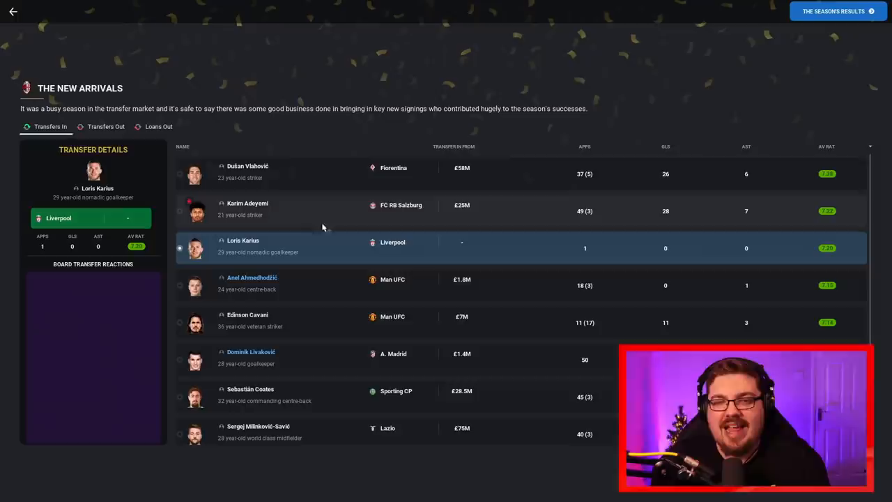
left_click(106, 125)
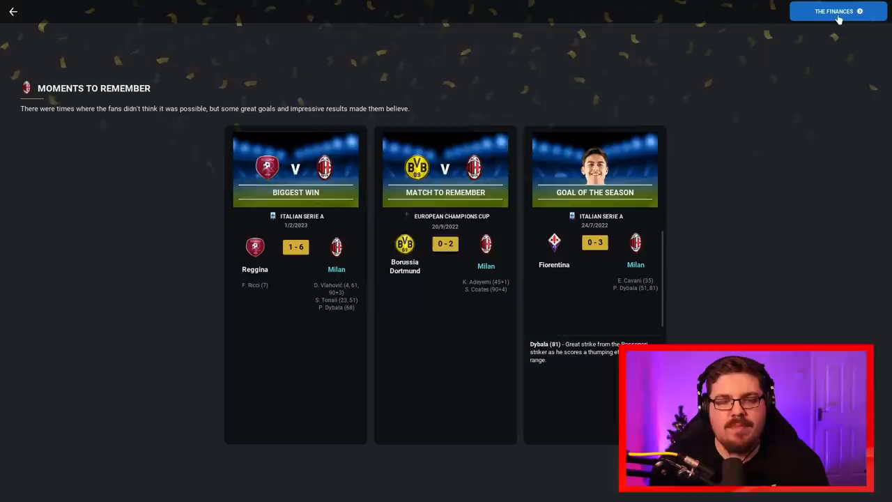
Go through the Accolades and History in the Making pages and finish the review.
left_click(838, 11)
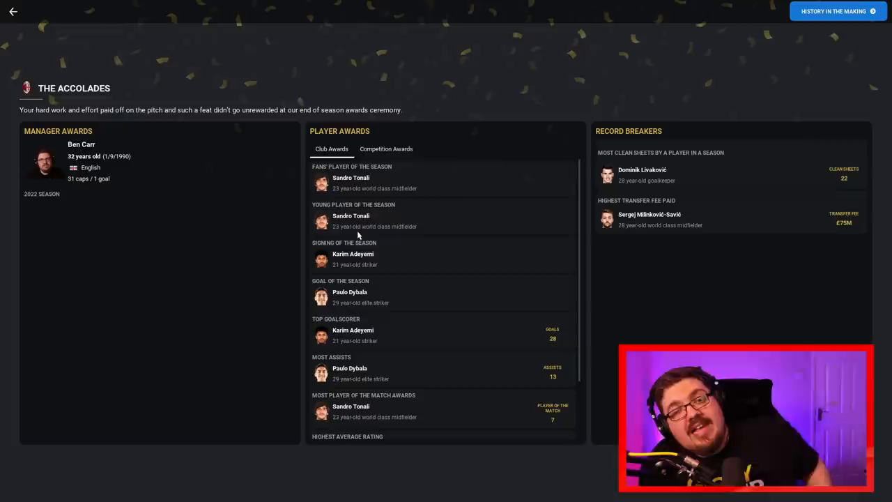
scroll("down", 3)
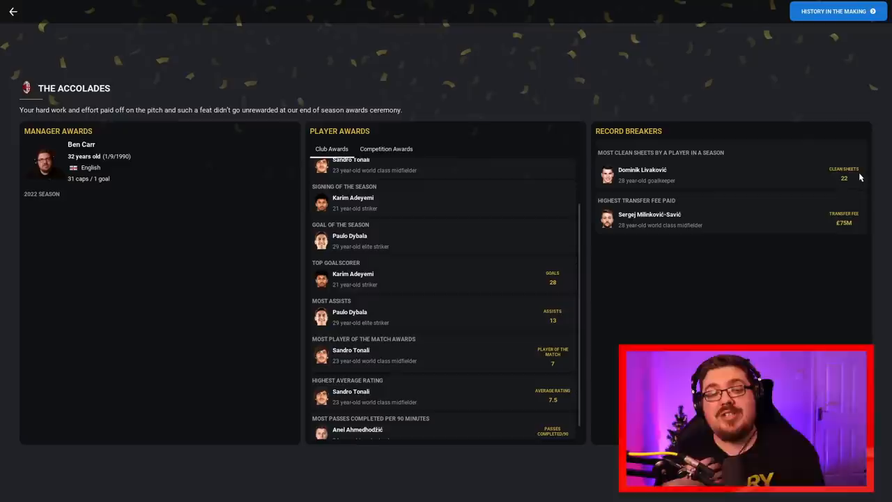
left_click(836, 11)
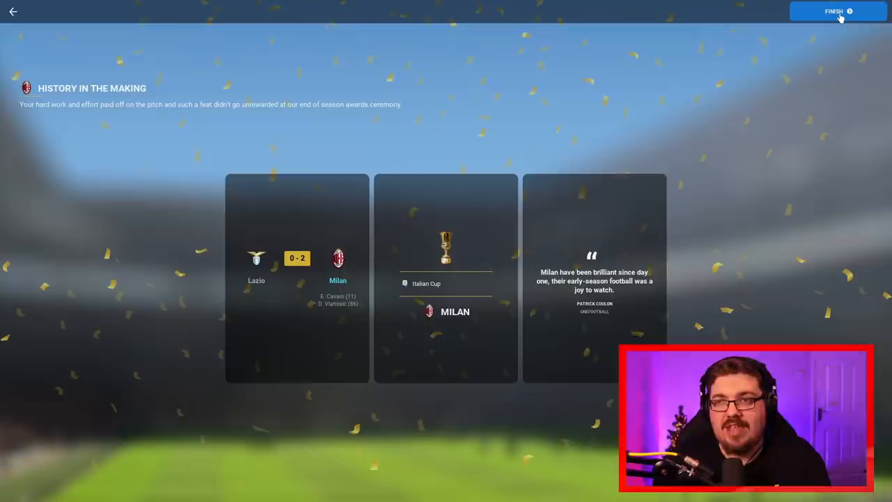
left_click(837, 12)
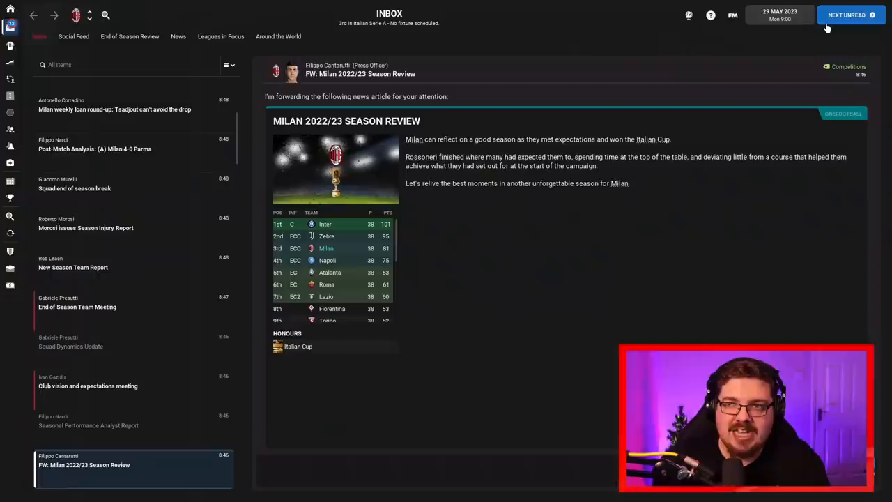
Read the club vision and Dybala Premio Gentleman messages, then the Manager of the Year shortlist.
left_click(88, 385)
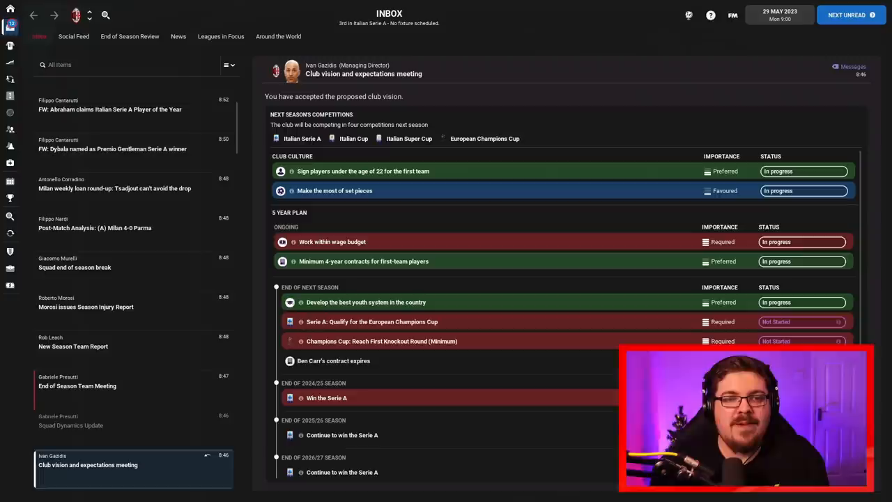
left_click(75, 268)
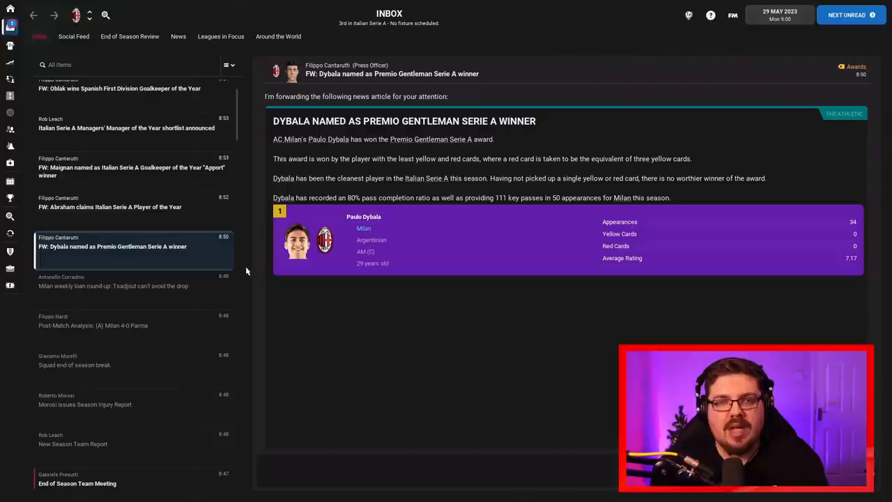
left_click(108, 206)
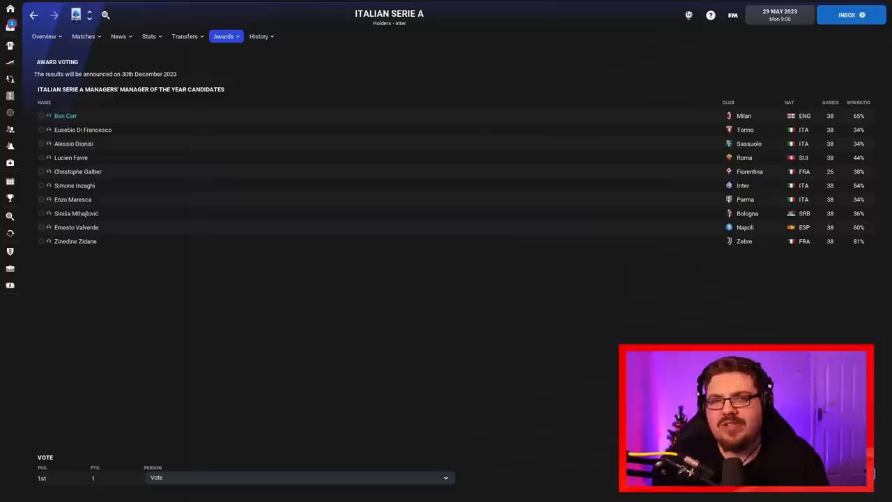
Sort candidates by win ratio, vote for Zinedine Zidane, then read the Weekly Staff Meeting message.
left_click(859, 101)
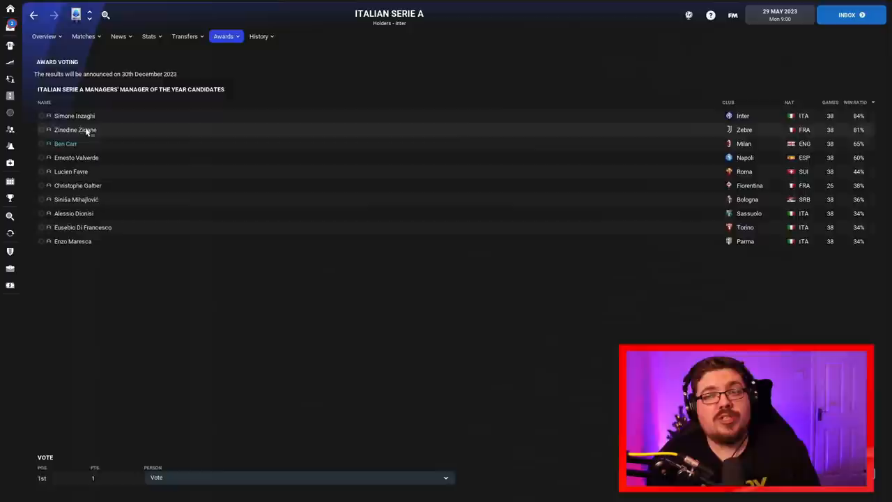
left_click(184, 37)
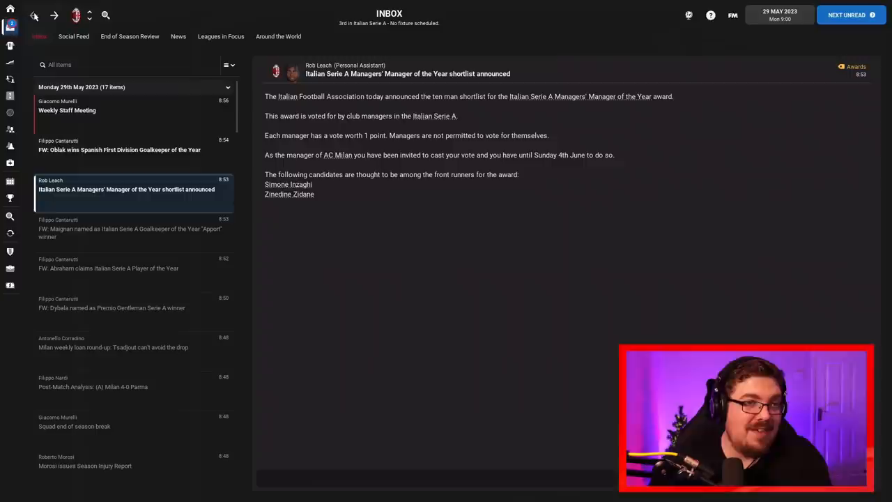
left_click(290, 193)
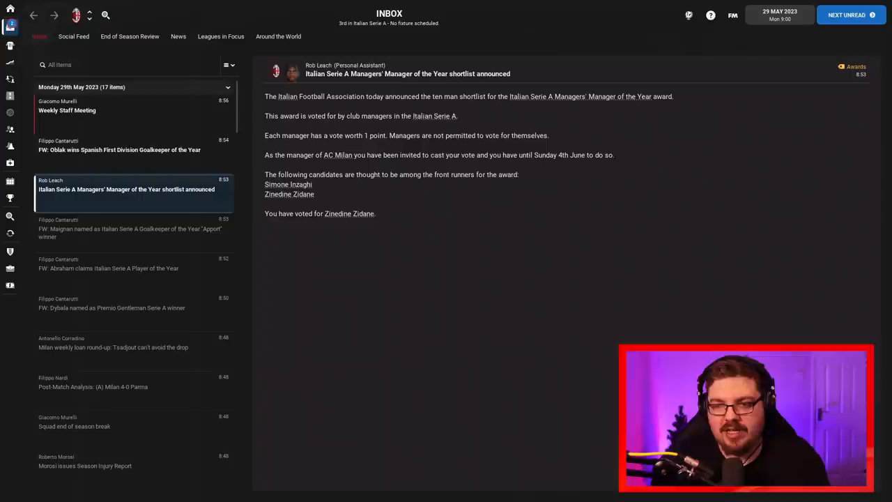
left_click(66, 110)
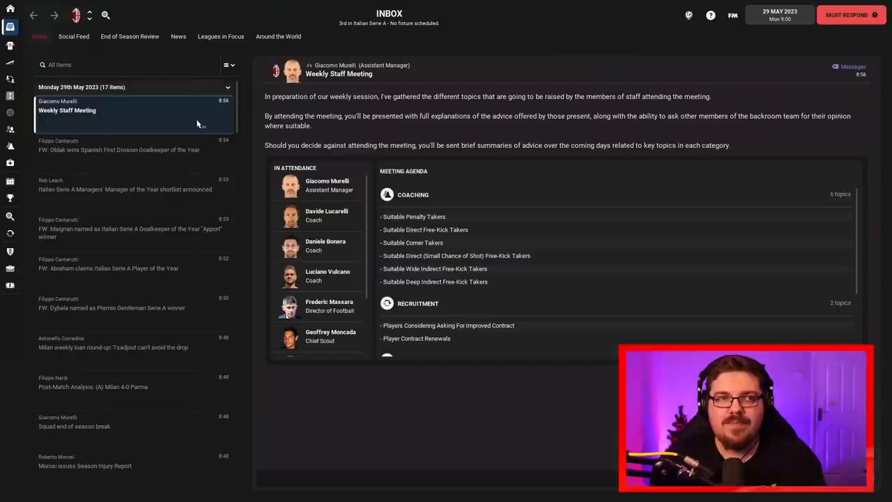
Show the English Premier Division table with Man City top and Bournemouth bottom.
left_click(221, 37)
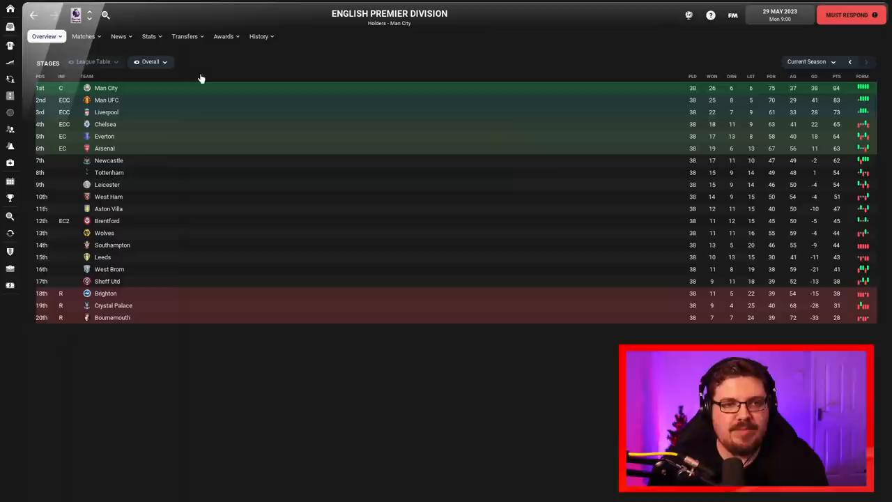
Show the staff Job Security list covering club and international managers.
left_click(11, 27)
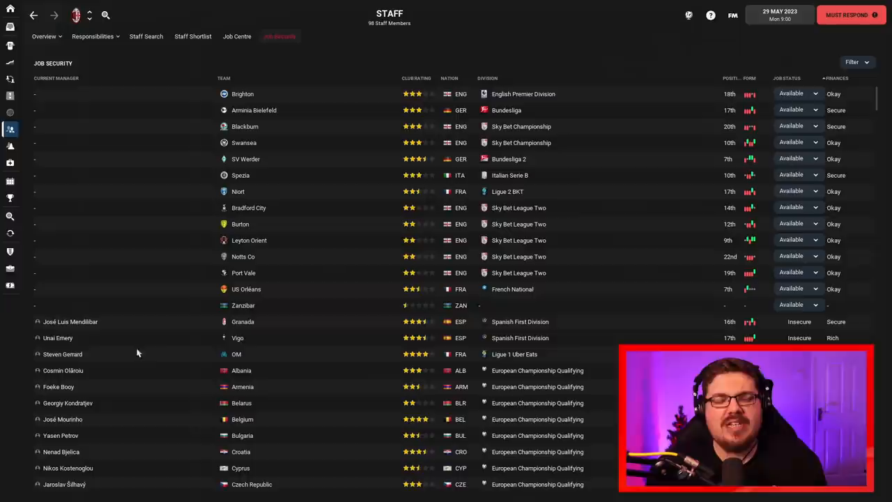
Browse the managers' Job Security list and staff overview, then return to the inbox.
scroll("down", 3)
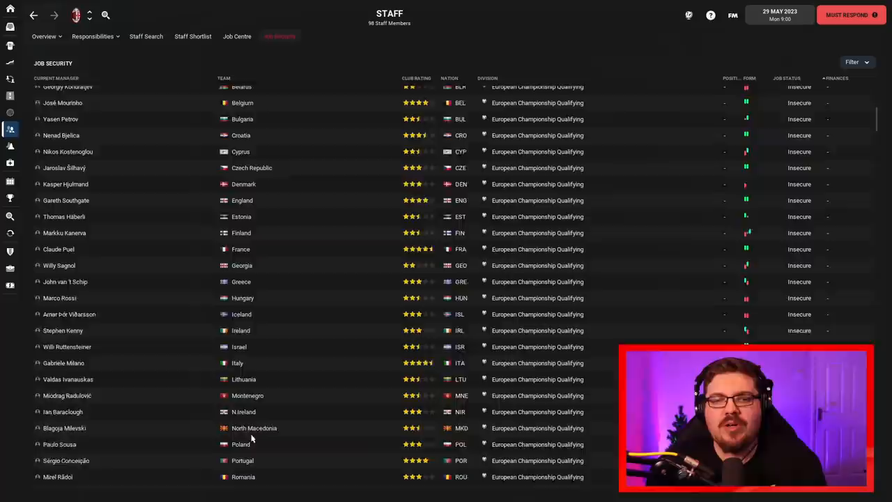
scroll("down", 3)
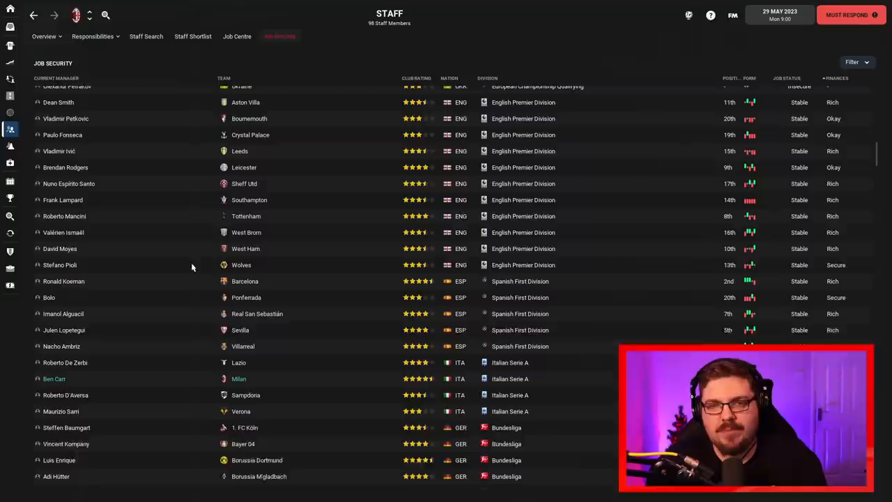
left_click(43, 36)
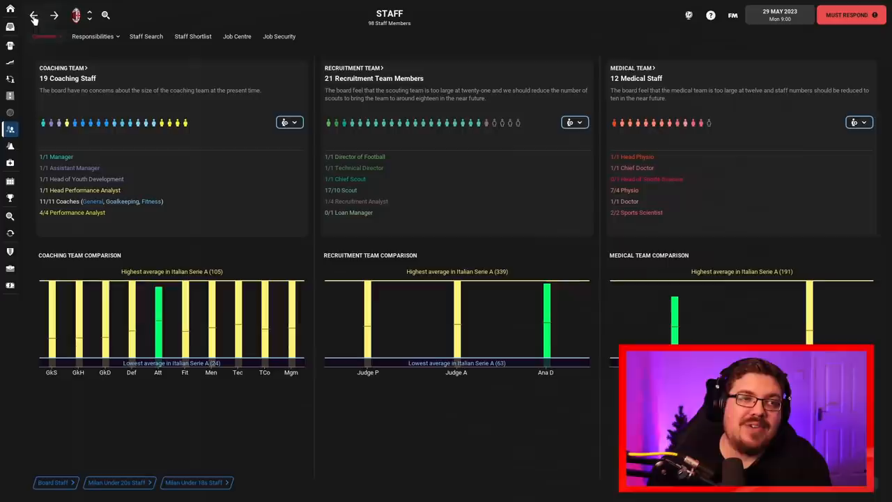
left_click(9, 27)
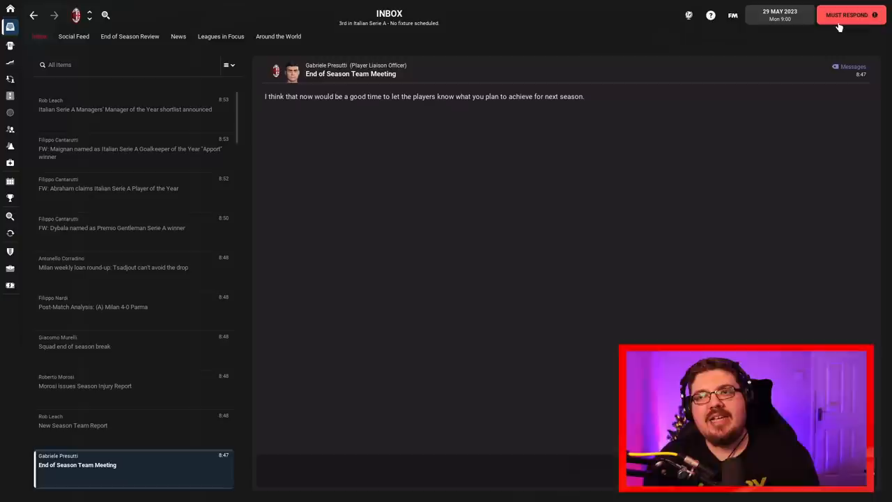
Run the End of Season Team Meeting through to its summary outcome.
left_click(848, 14)
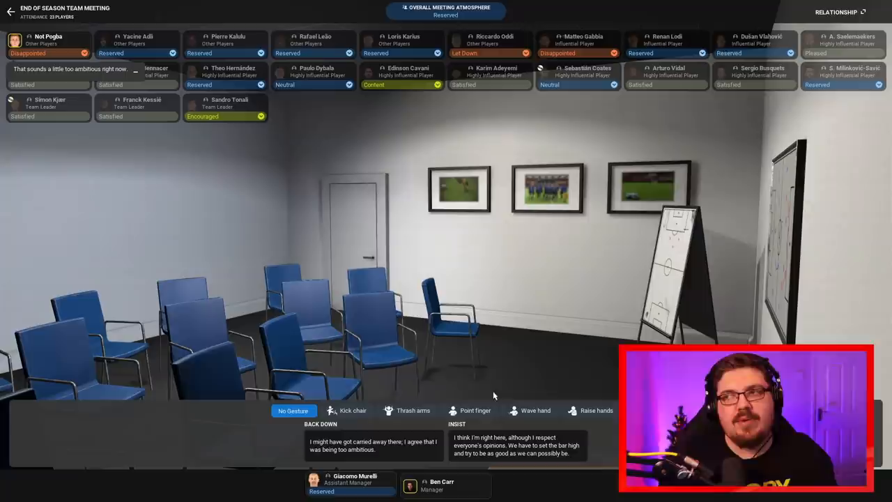
mouse_move(482, 382)
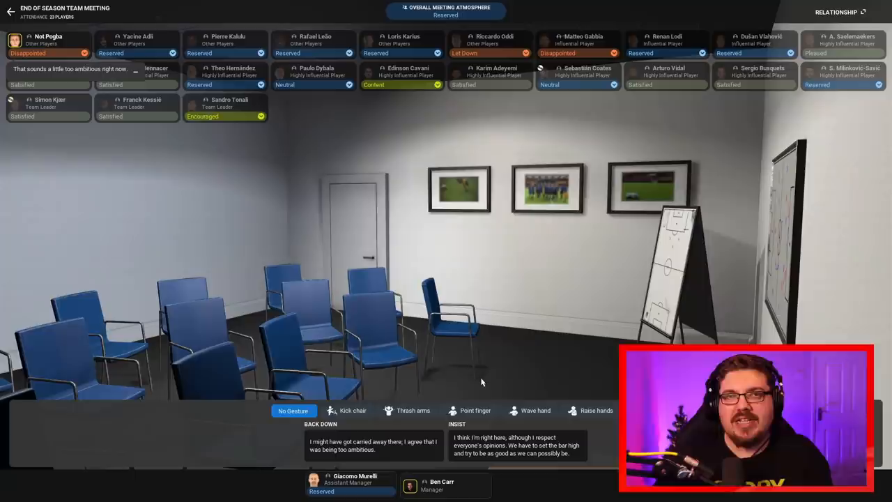
mouse_move(412, 409)
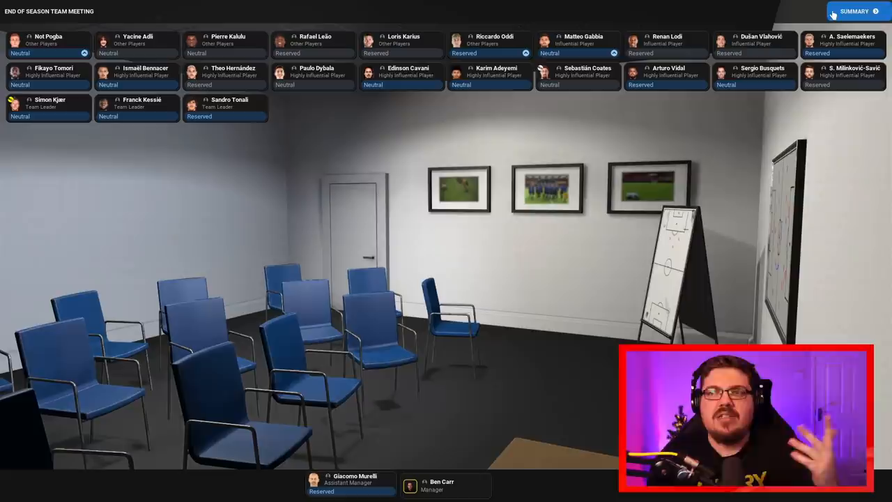
left_click(858, 11)
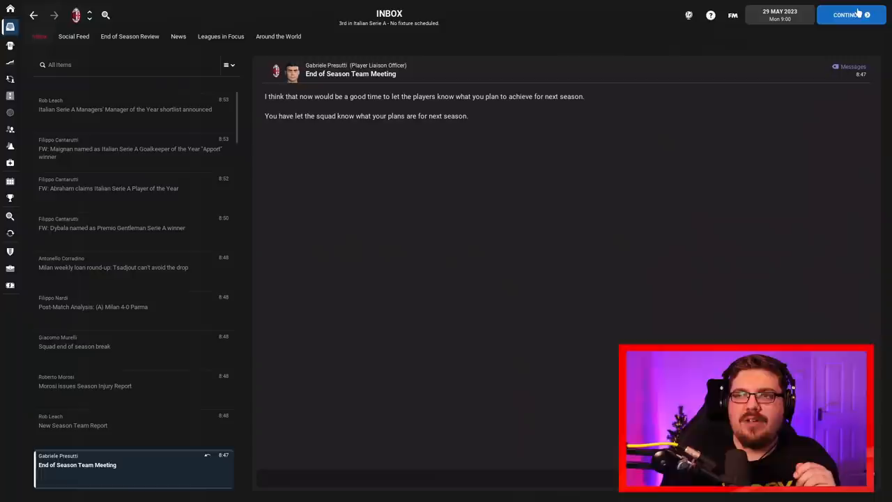
Continue the game to the afternoon, arriving at the Milan squad list.
left_click(850, 14)
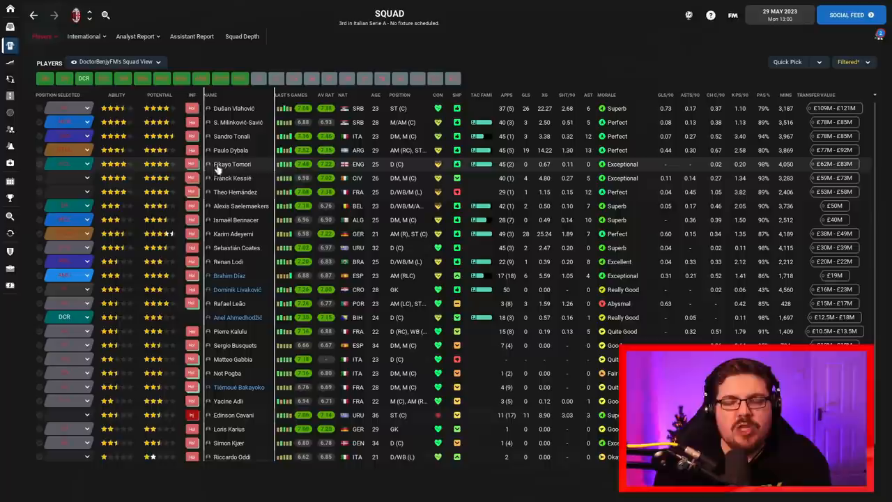
Check Saelemaekers', Dybala's and Adeyemi's profiles, then view the club social feed.
left_click(240, 207)
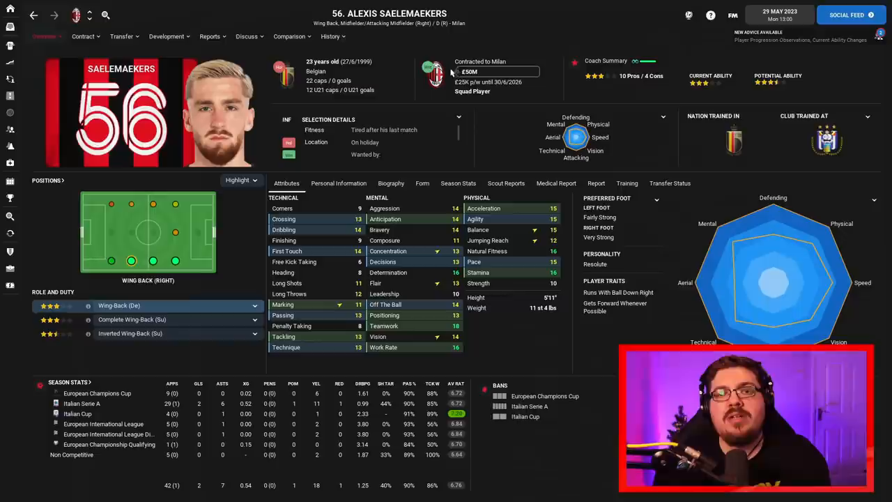
left_click(33, 16)
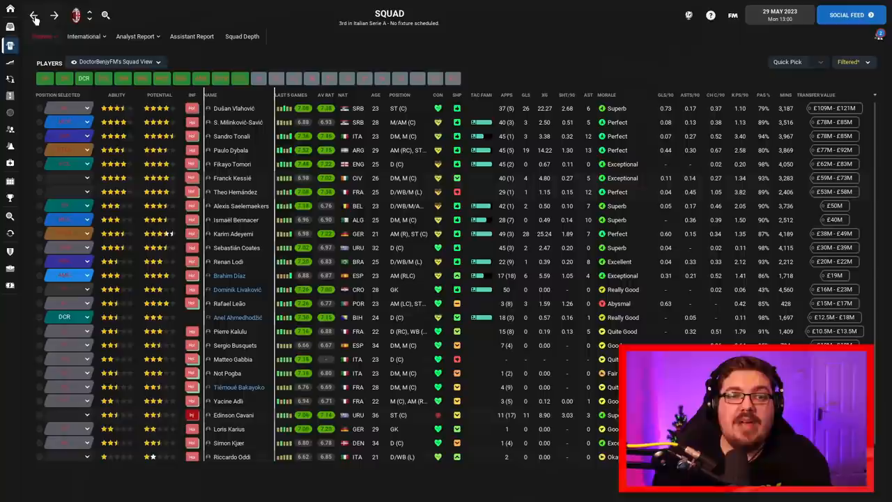
mouse_move(10, 98)
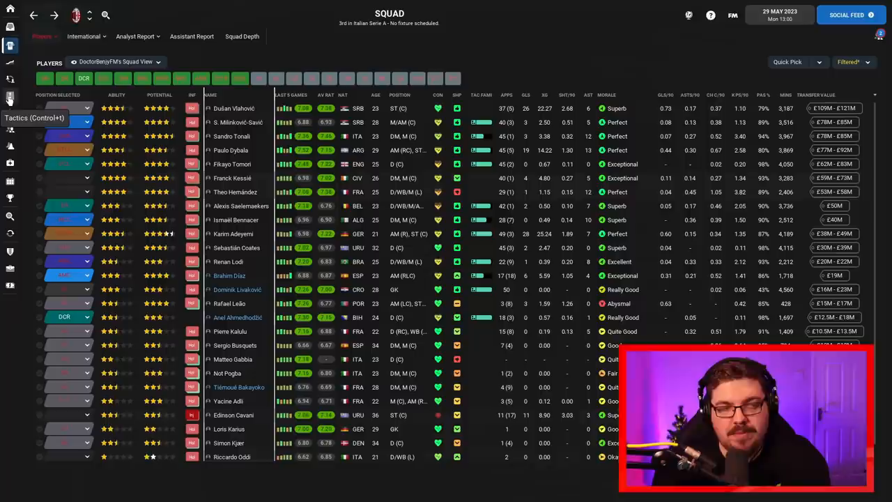
left_click(10, 98)
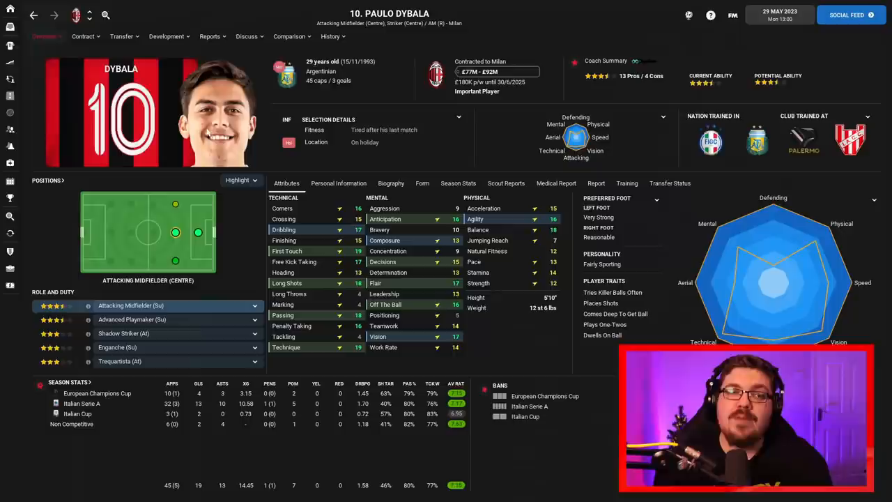
left_click(11, 95)
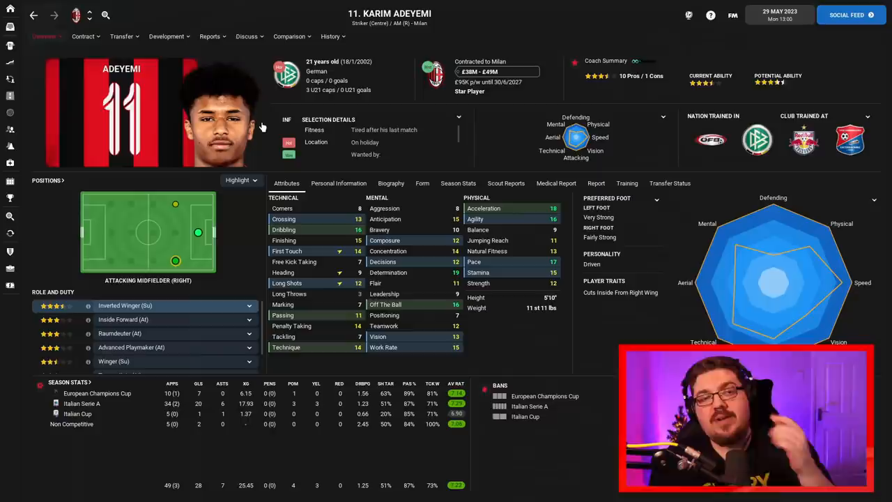
left_click(9, 28)
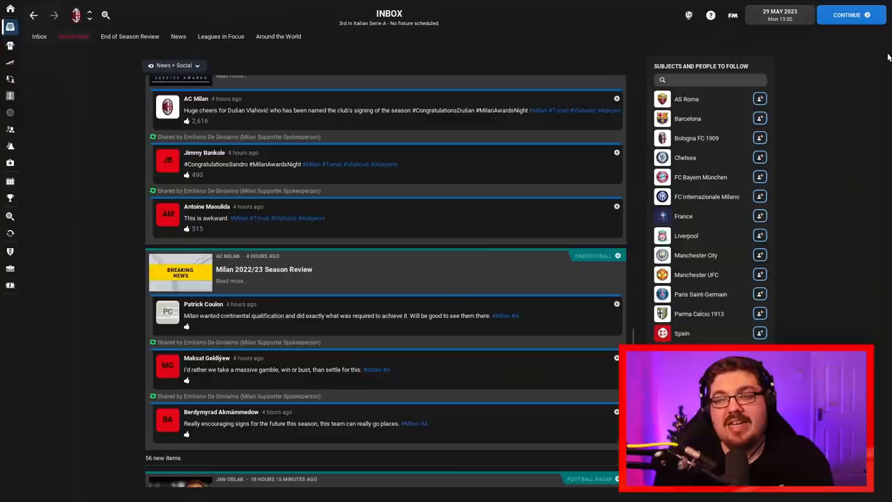
left_click(850, 14)
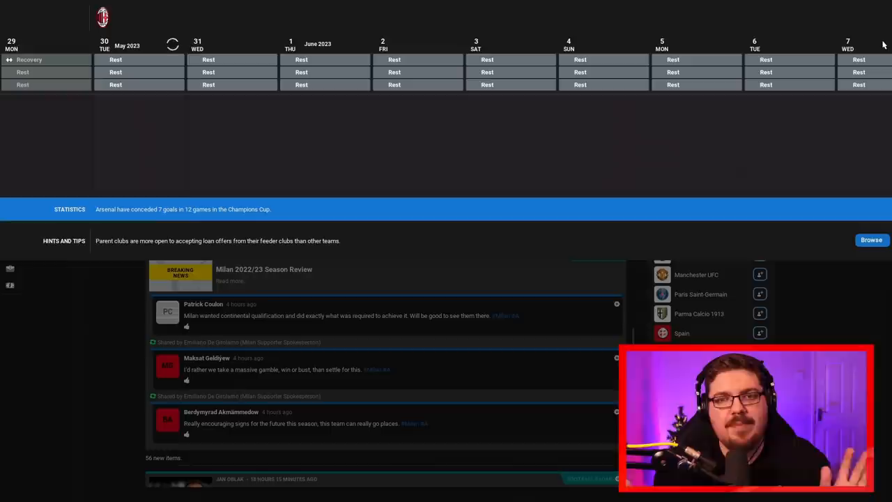
left_click(10, 95)
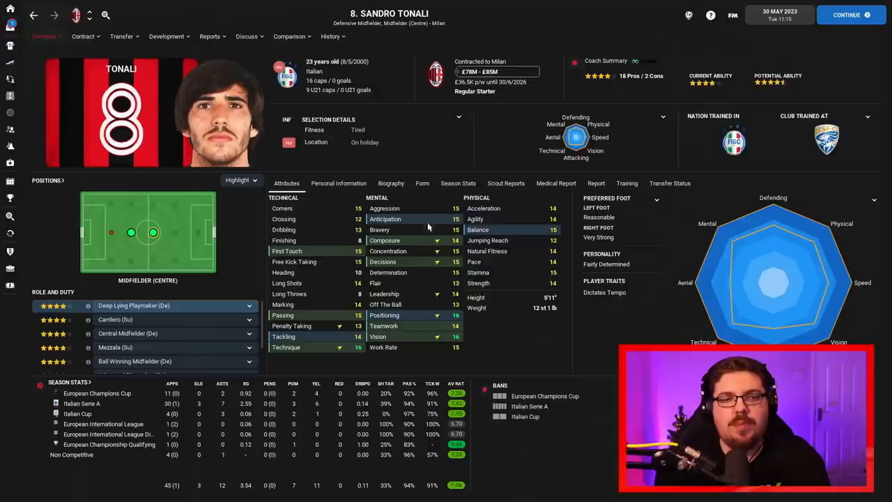
left_click(10, 95)
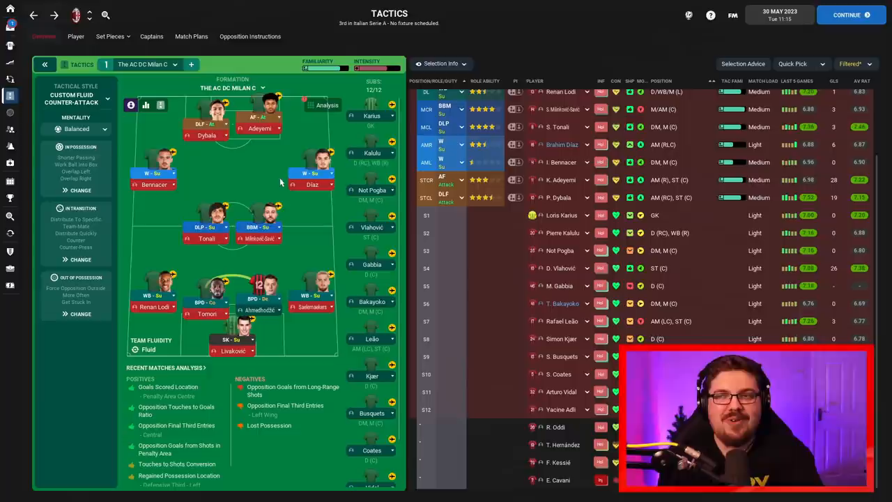
mouse_move(561, 286)
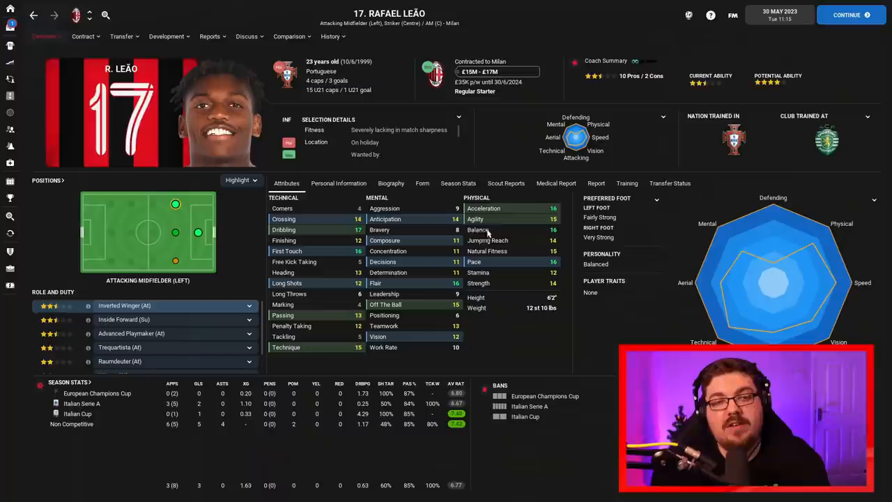
Leave Rafael Leão's profile for the Milan tactics overview.
left_click(209, 36)
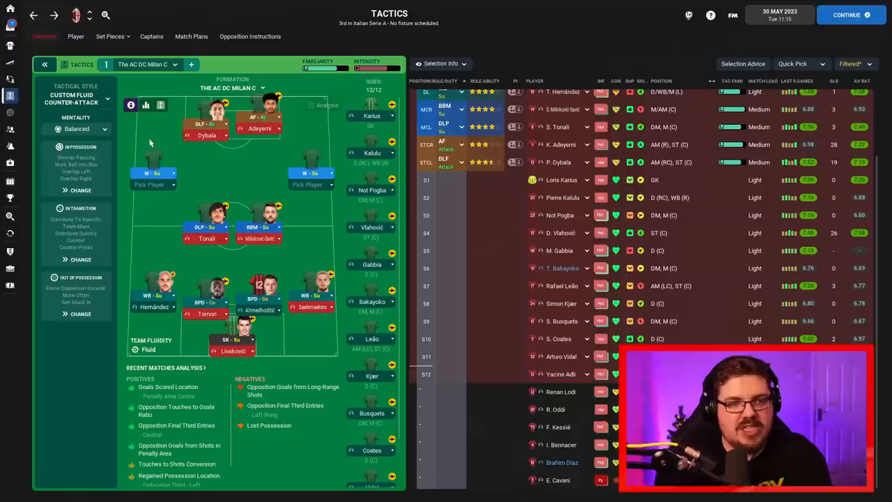
View the chief scout's update listing 20 recommended players.
left_click(846, 14)
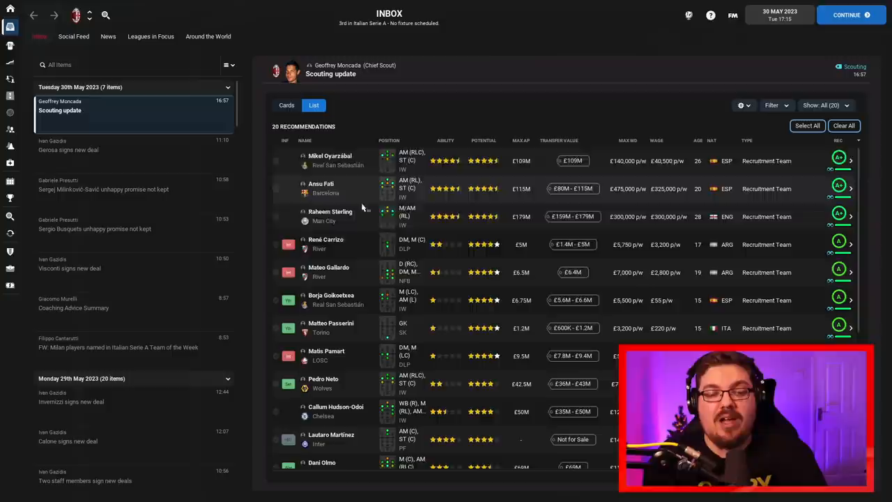
Find goalkeeper Dominik Livaković in the recommendations and view his profile.
scroll("down", 3)
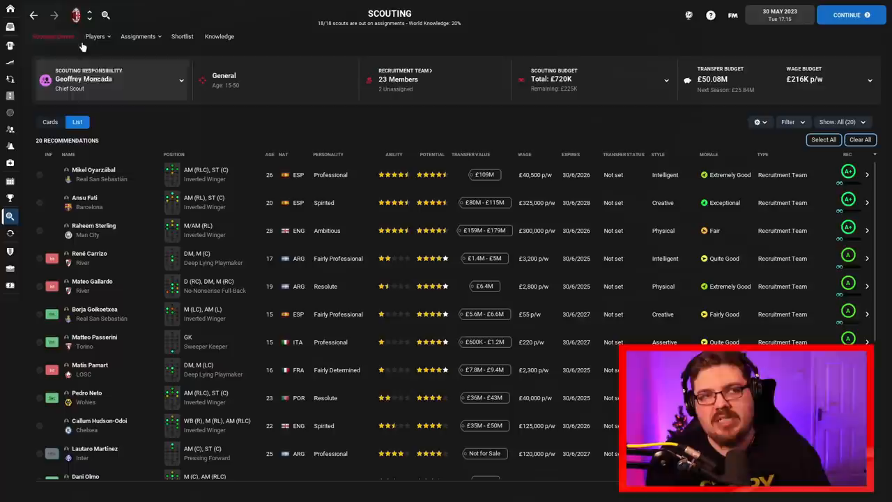
left_click(94, 36)
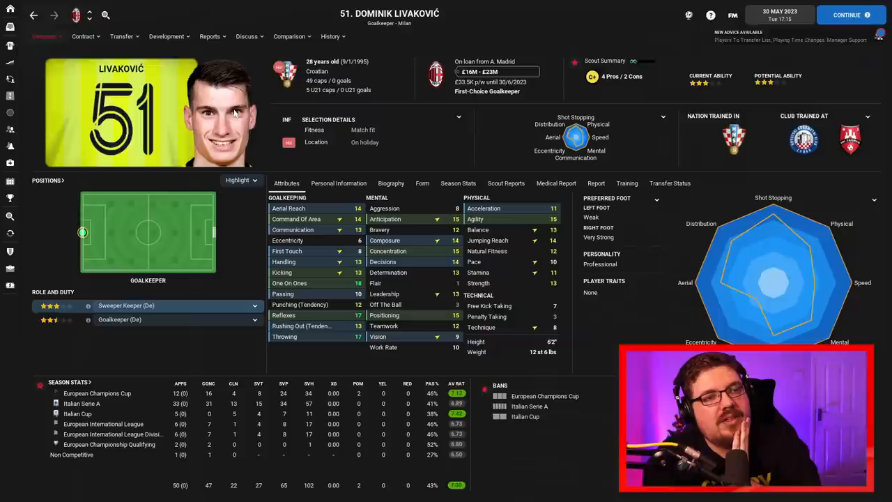
Review a loan offer's clauses for Livaković from A. Madrid, then continue the calendar.
left_click(121, 37)
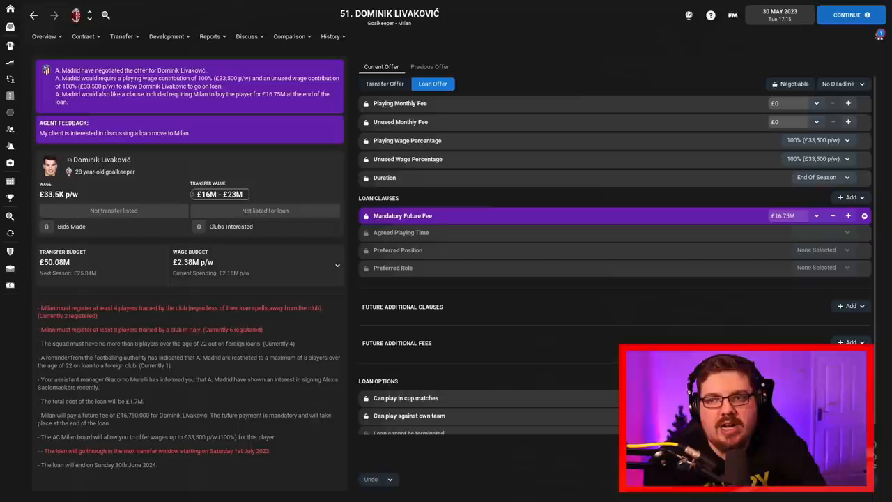
left_click(832, 215)
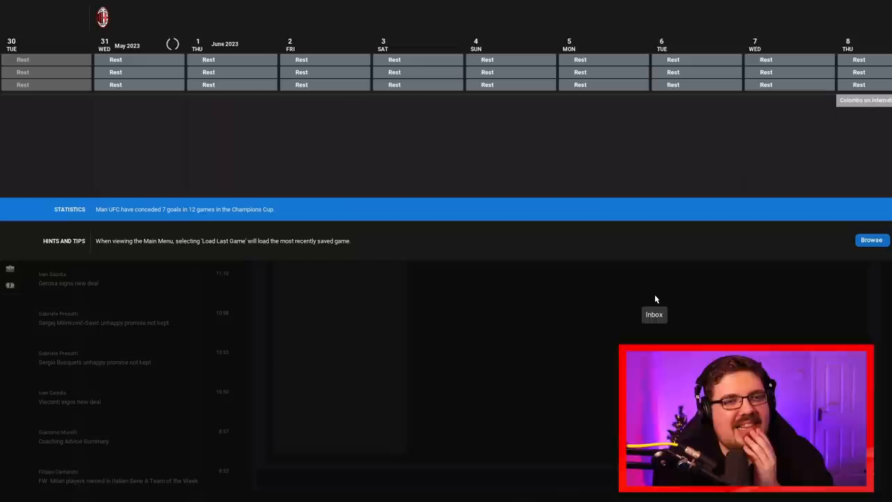
From the Inbox, continue the game forward to 1 June 2023.
left_click(653, 315)
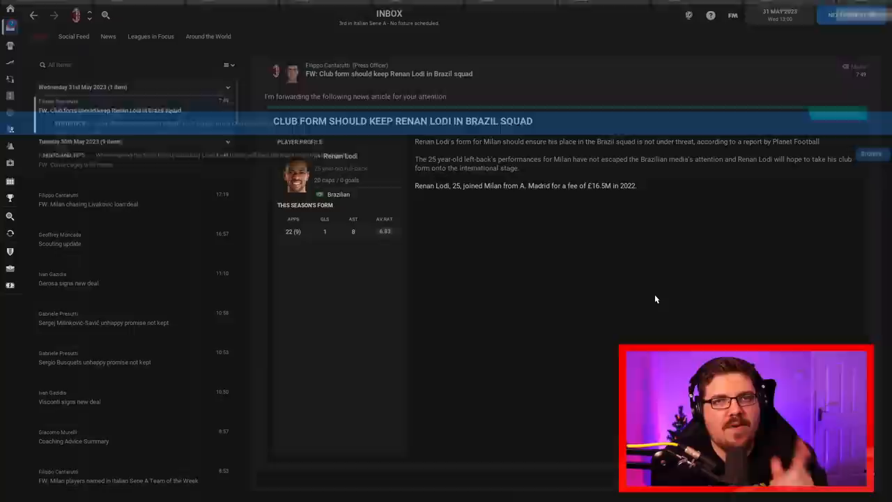
left_click(98, 347)
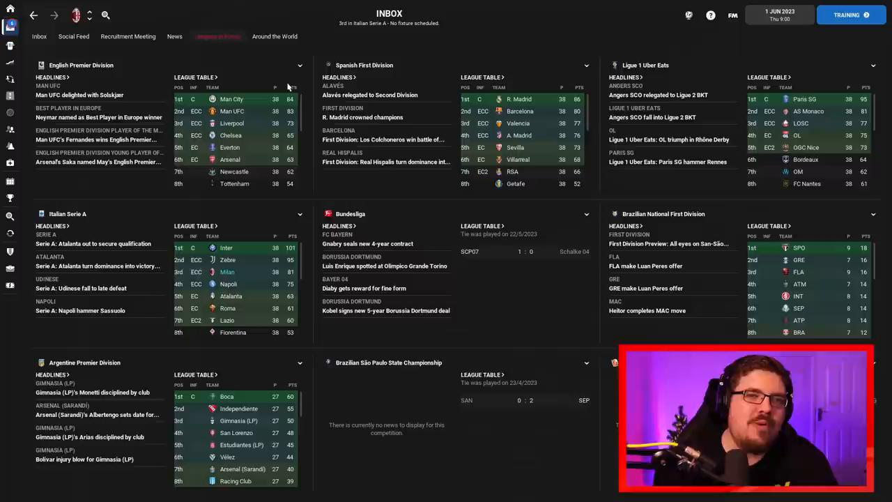
mouse_move(537, 193)
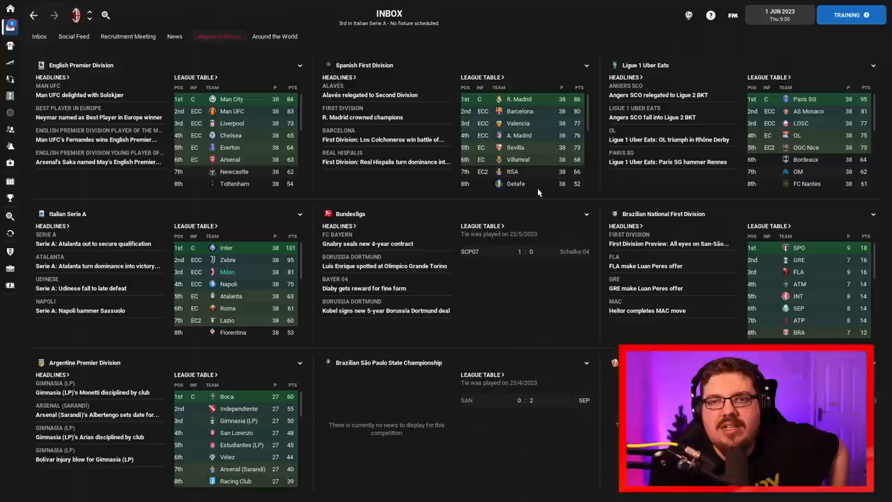
Read the contract advice, check Theo Hernández's profile, then Tonali's May Player of the Month news.
left_click(39, 36)
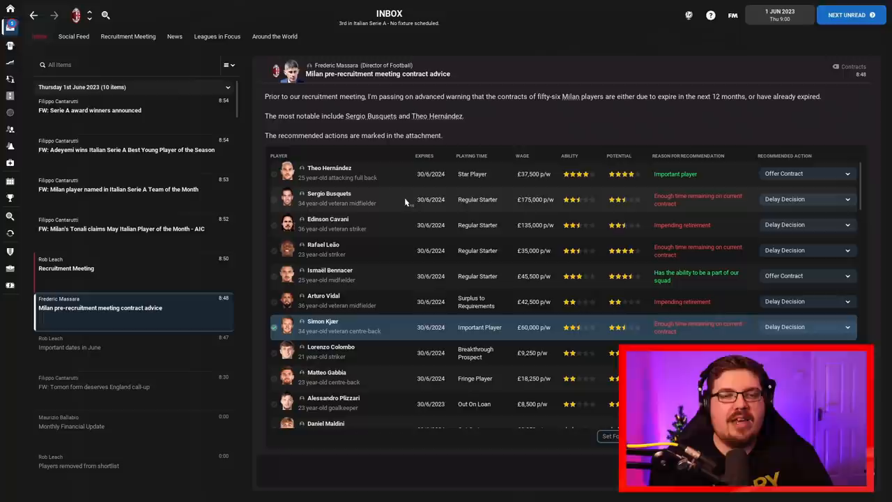
left_click(328, 167)
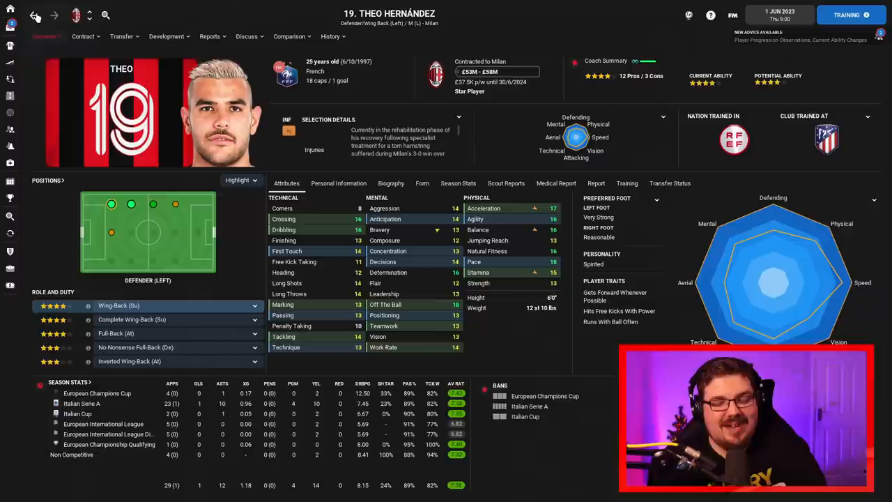
left_click(9, 26)
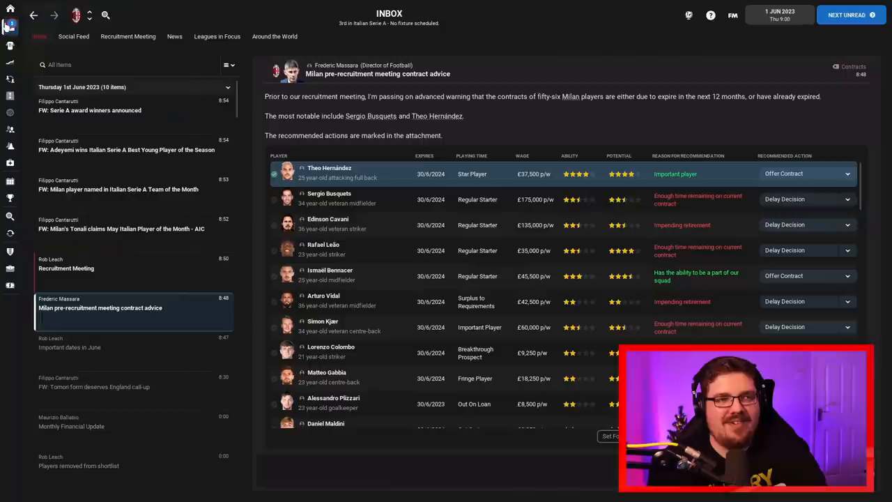
left_click(122, 229)
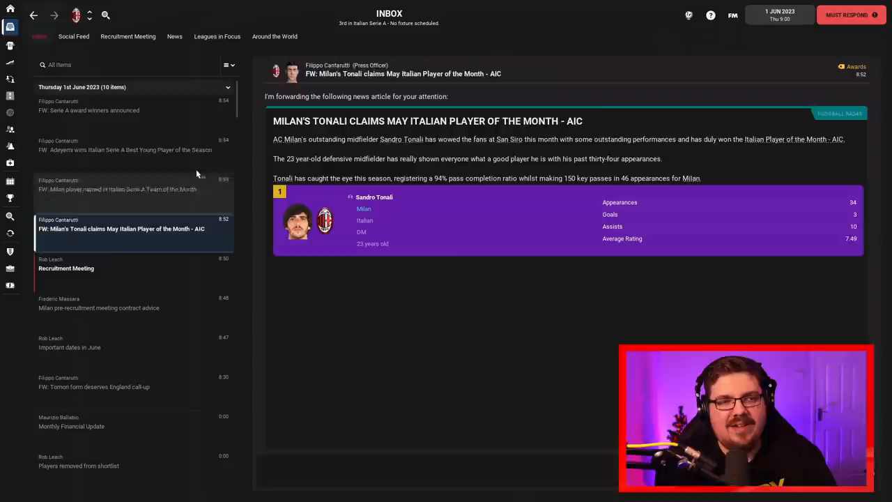
left_click(126, 149)
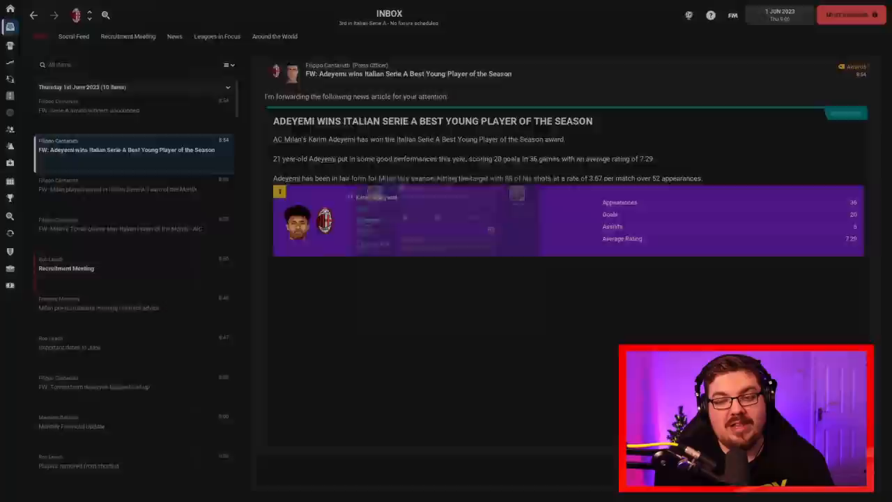
left_click(133, 228)
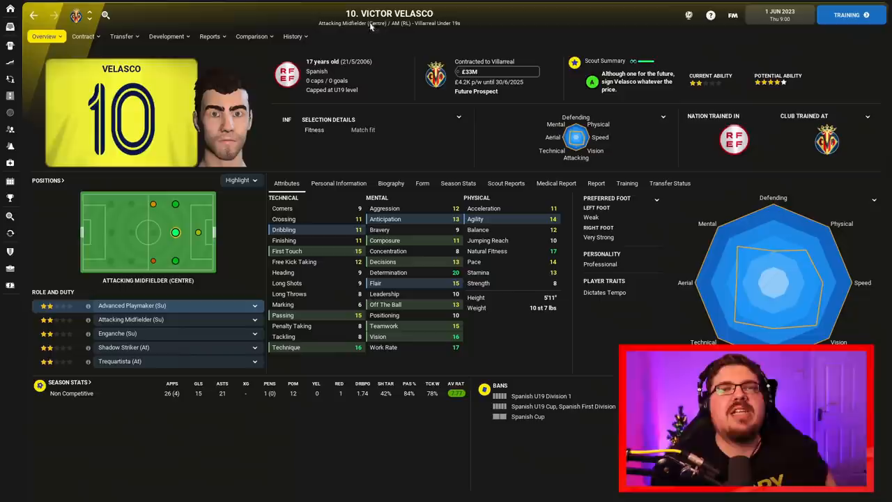
left_click(10, 146)
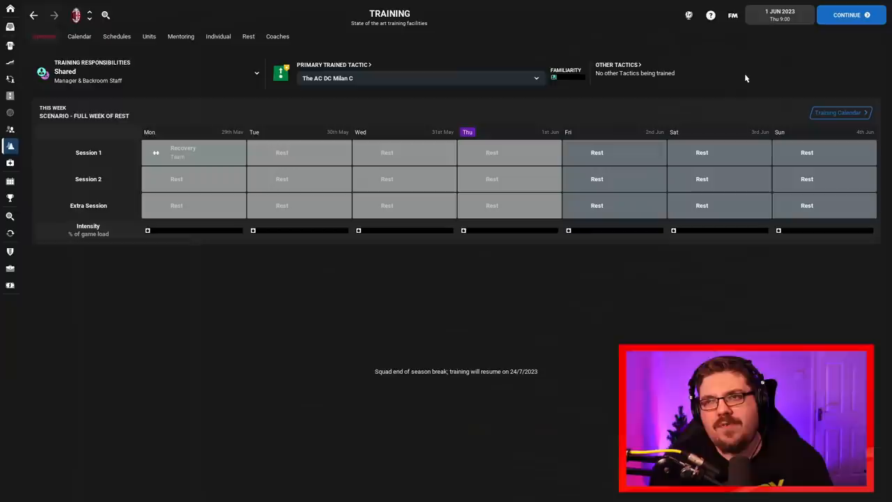